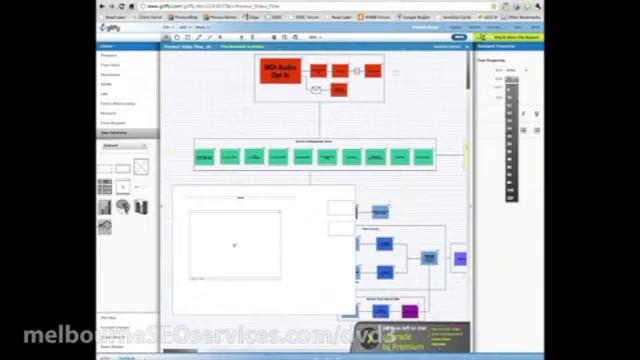
type("headlines")
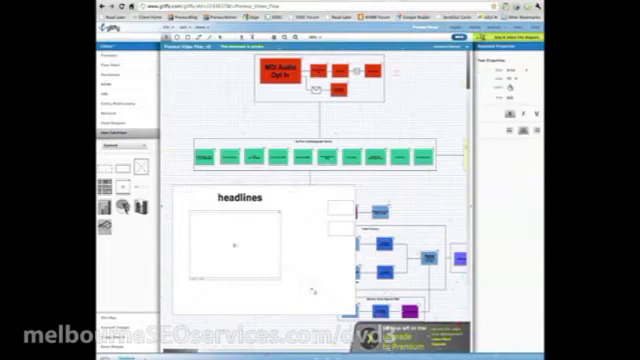